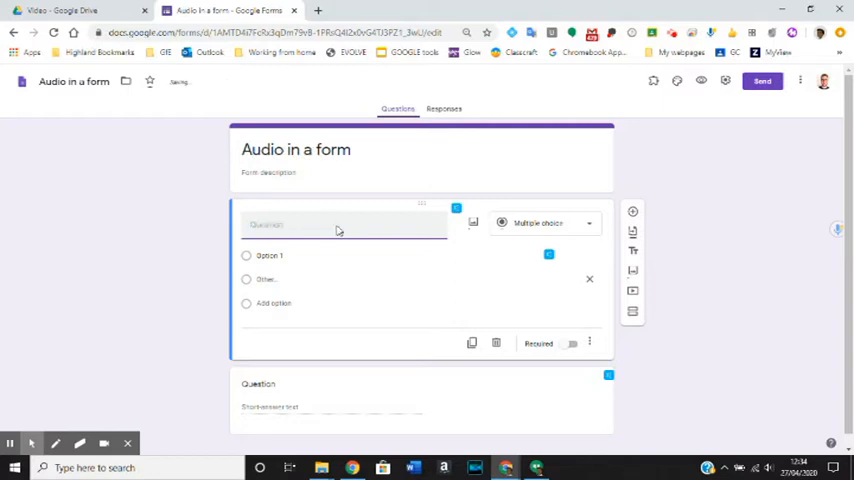
Type a Harry Potter question title, then select and delete it
type("What a")
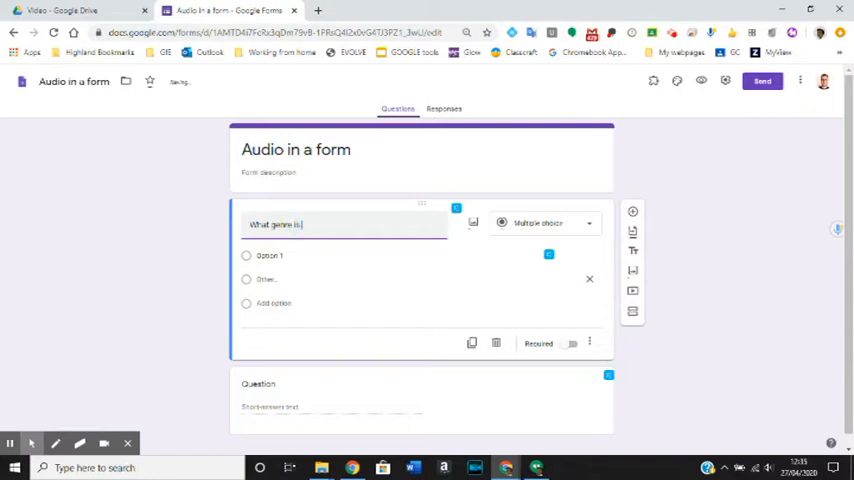
type("Harry Potter written")
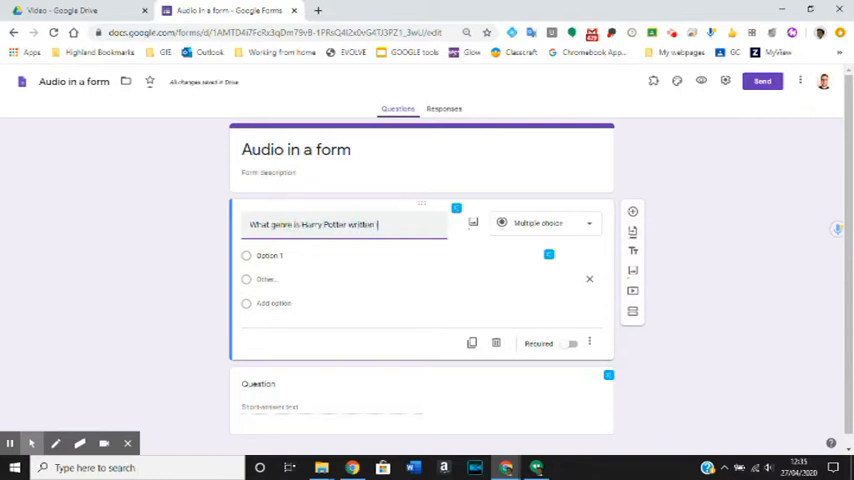
type("in?")
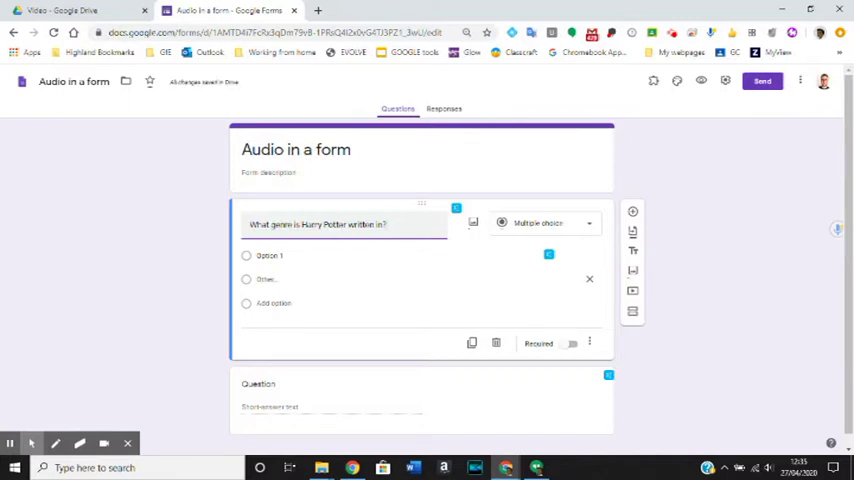
triple_click(320, 224)
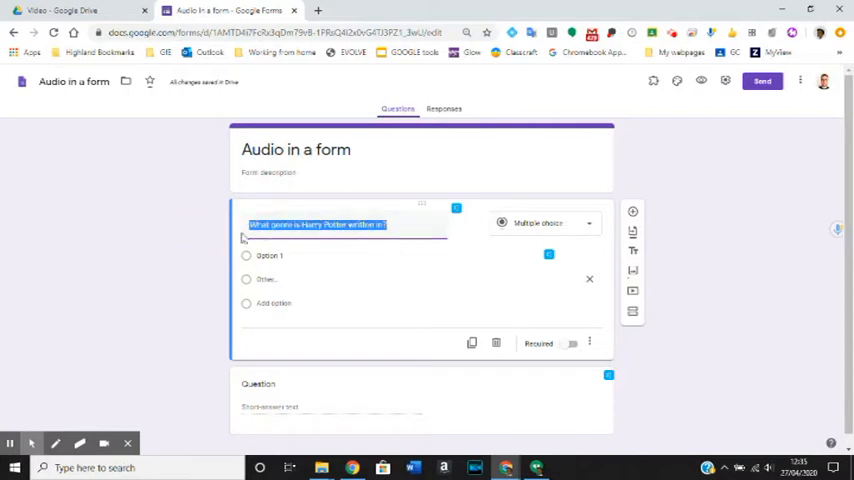
key("Delete")
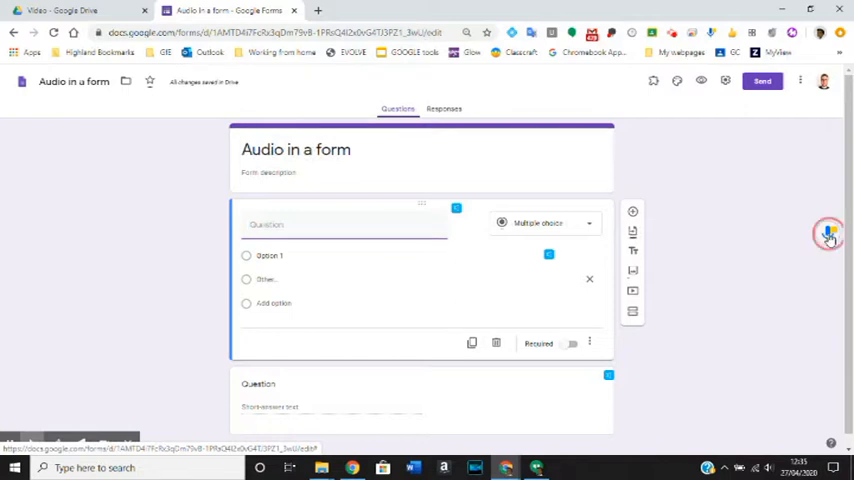
Record a short voice note with Talk and Comment and copy its link
left_click(827, 235)
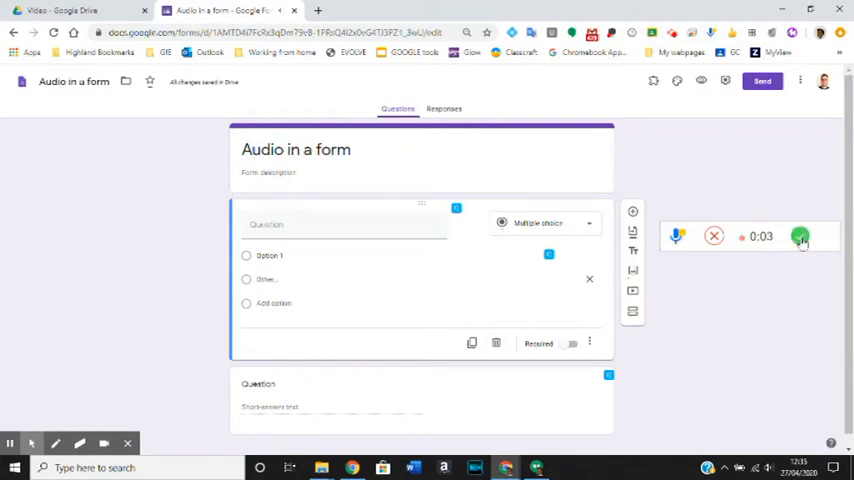
left_click(800, 236)
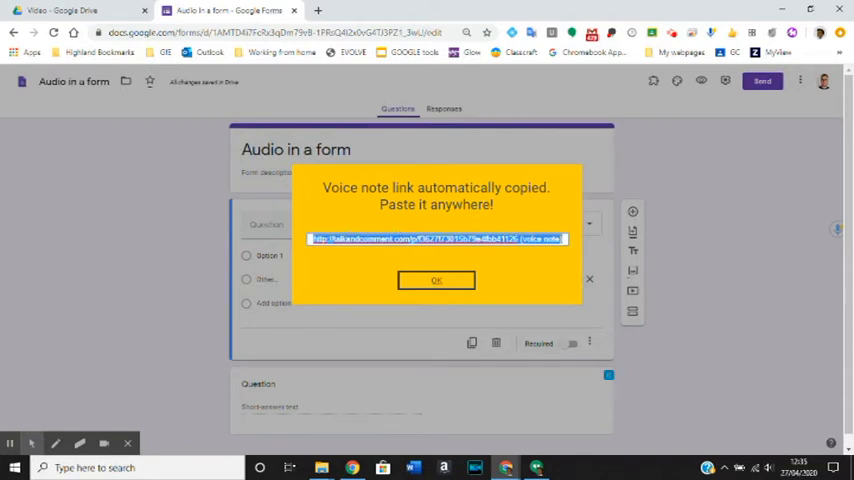
right_click(427, 238)
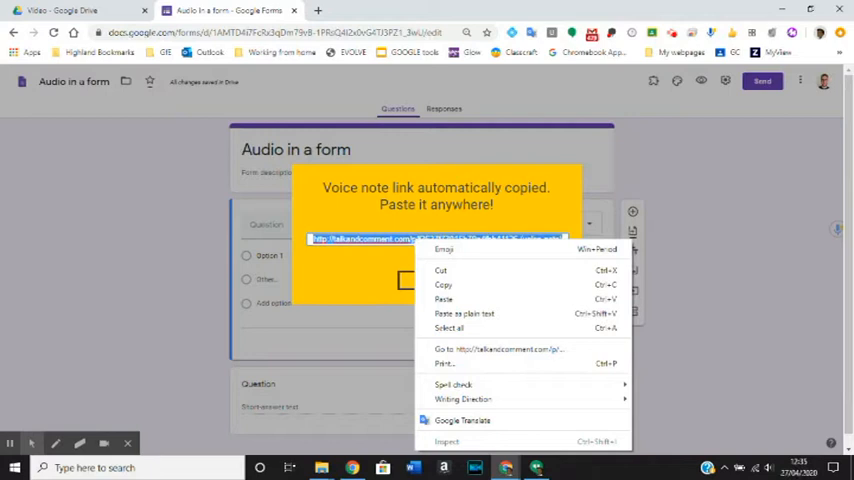
mouse_move(444, 285)
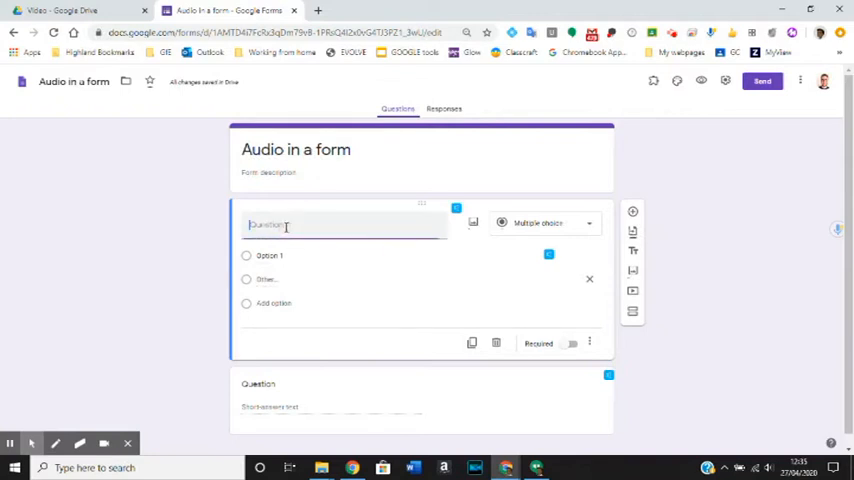
Paste the voice-note link as the title and replace '(voice note)' with 'What genre is Harry Potter Written in?'
right_click(285, 225)
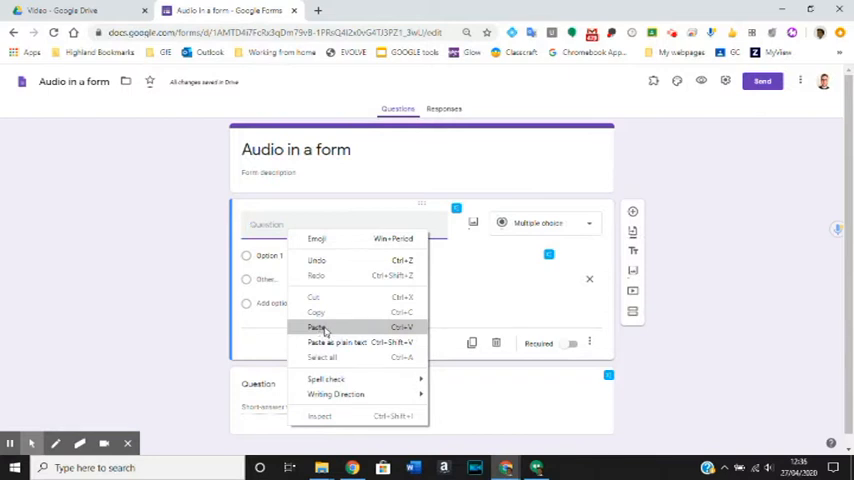
left_click(317, 327)
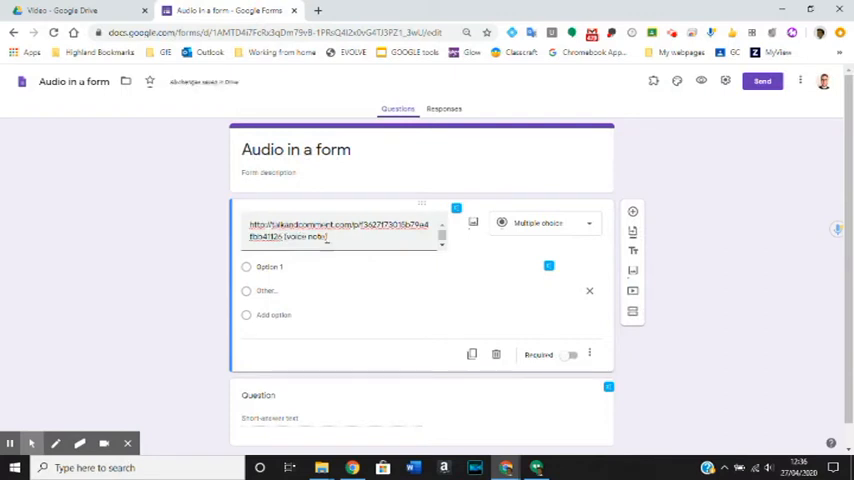
double_click(305, 236)
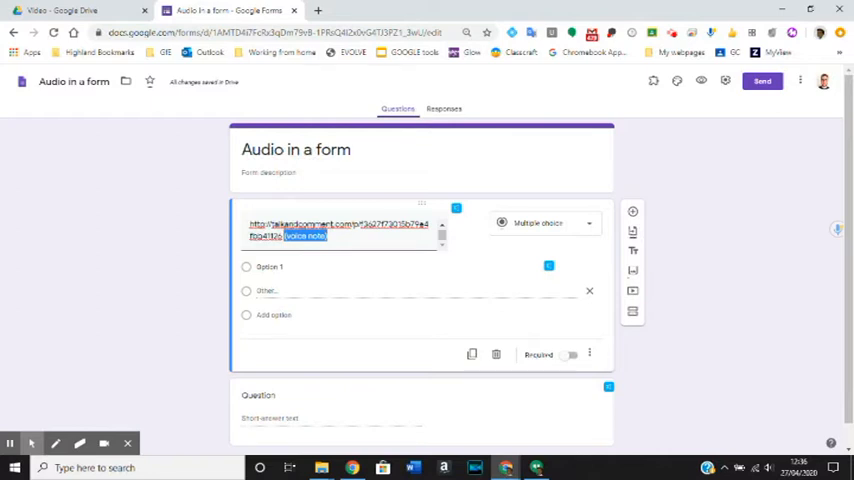
type("What")
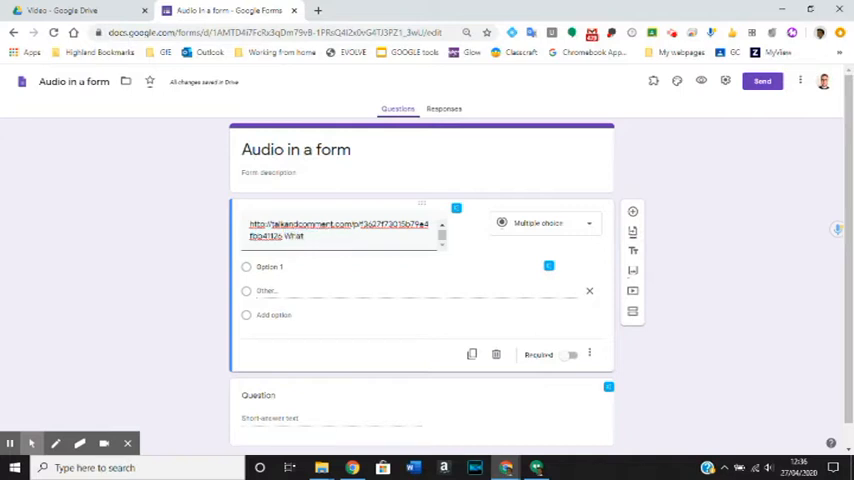
type("genre is")
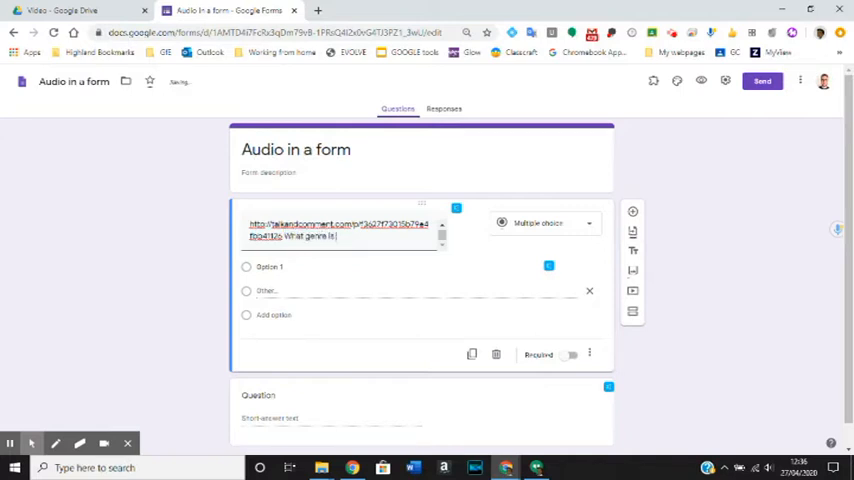
type("Harry Potter in")
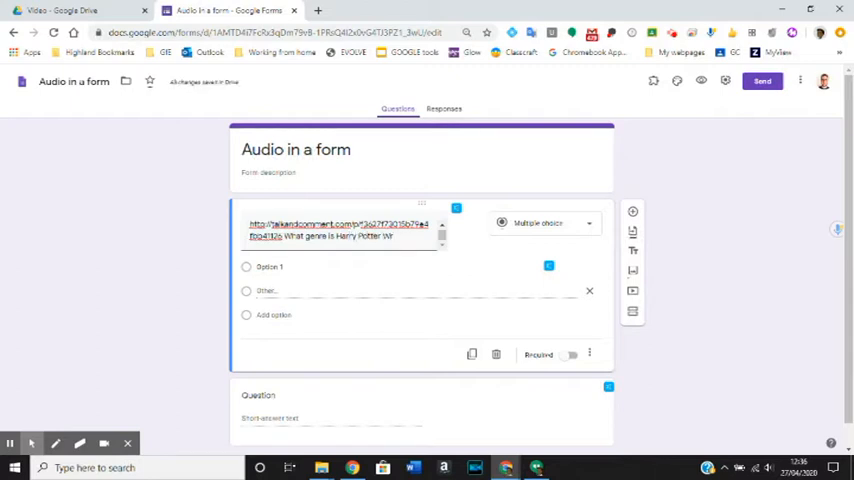
type("itten in?")
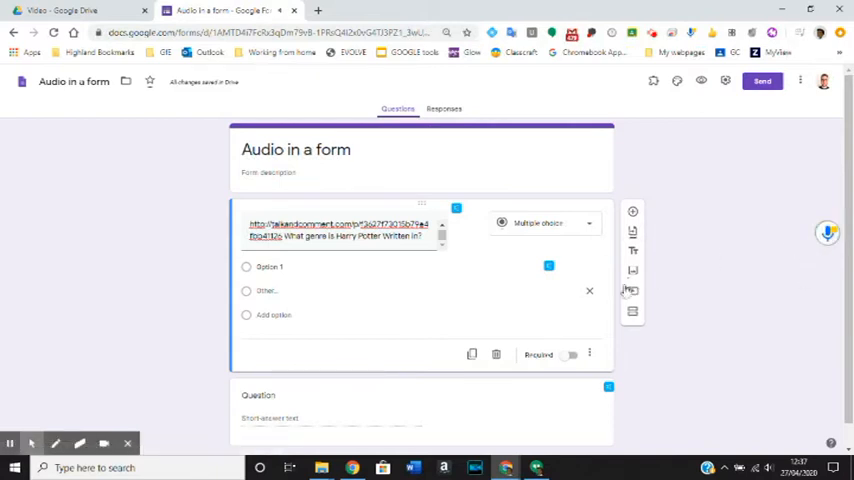
Finish the Fiction and Non-fiction answer voice notes, dismissing each copied-link notice
left_click(827, 232)
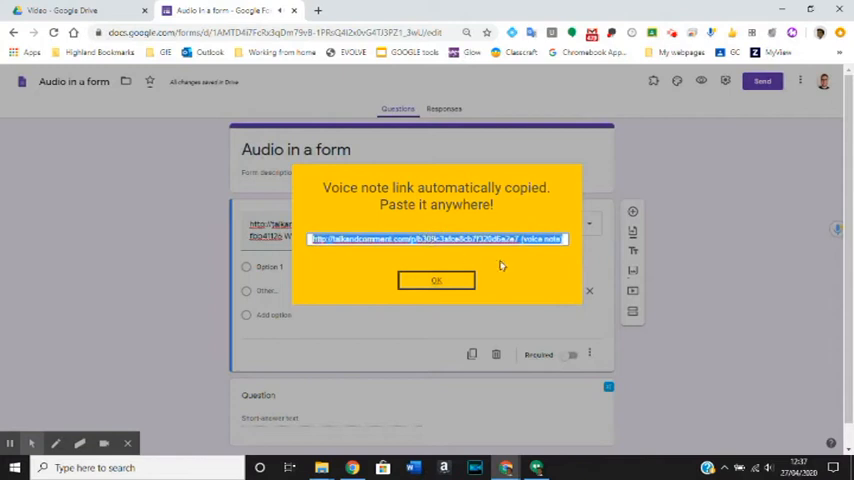
left_click(436, 280)
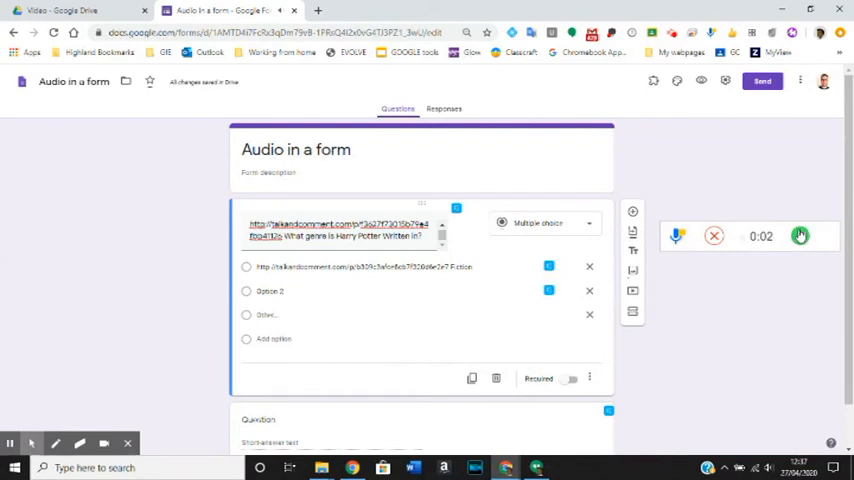
left_click(798, 235)
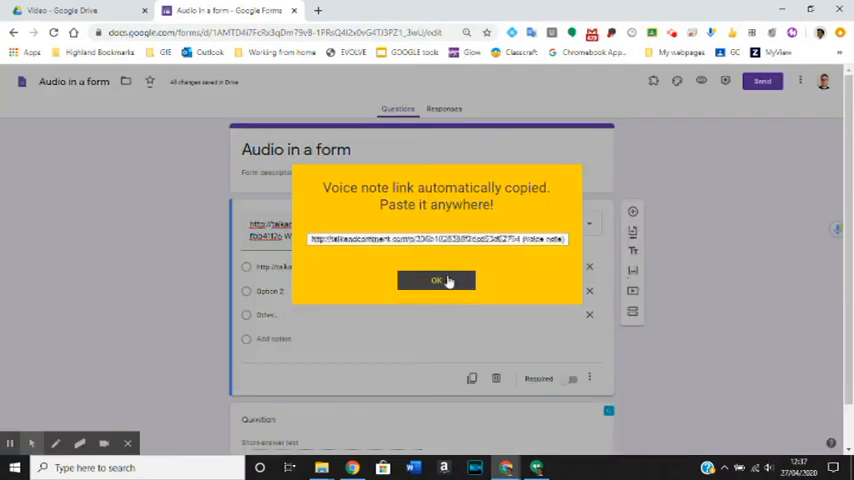
left_click(435, 279)
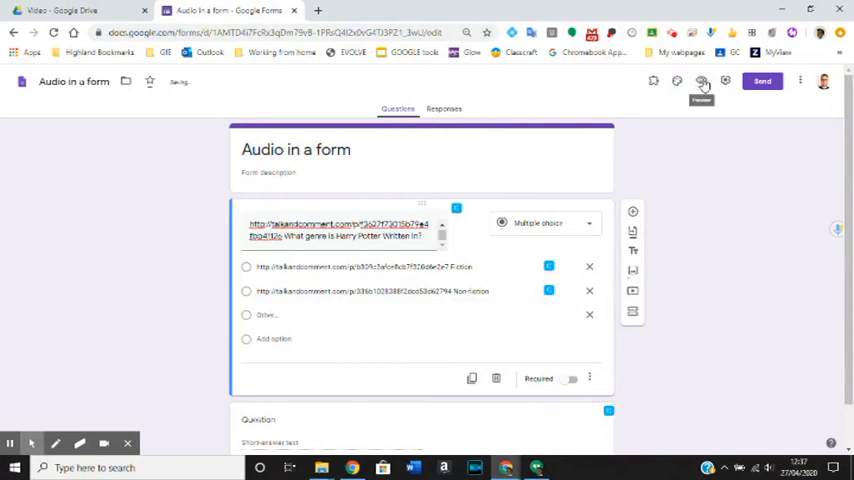
Preview the form to see both Fiction and Non-fiction answers with playable audio
left_click(704, 82)
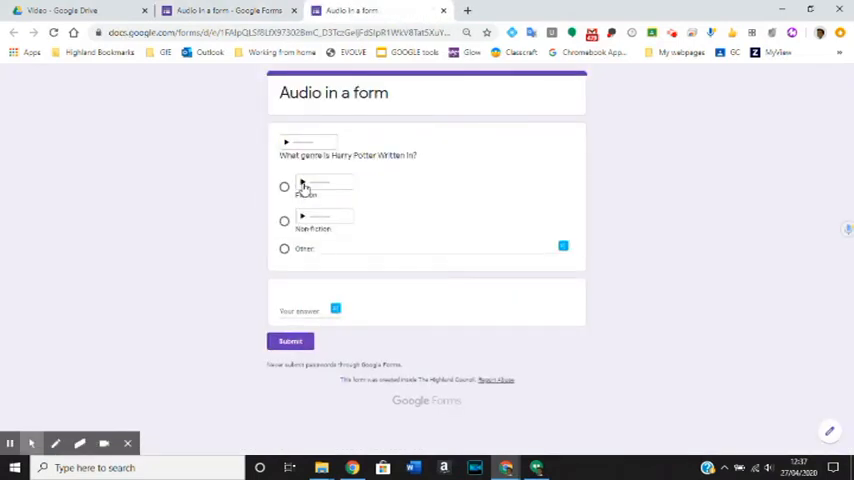
mouse_move(302, 221)
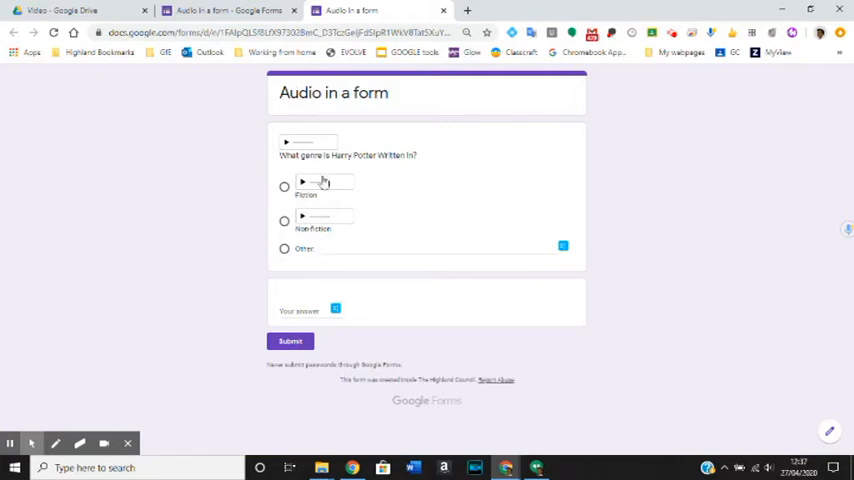
mouse_move(339, 117)
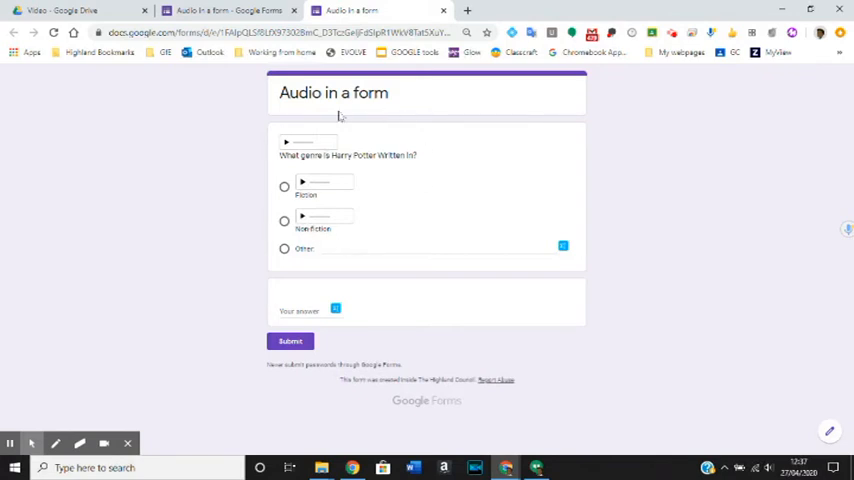
mouse_move(466, 181)
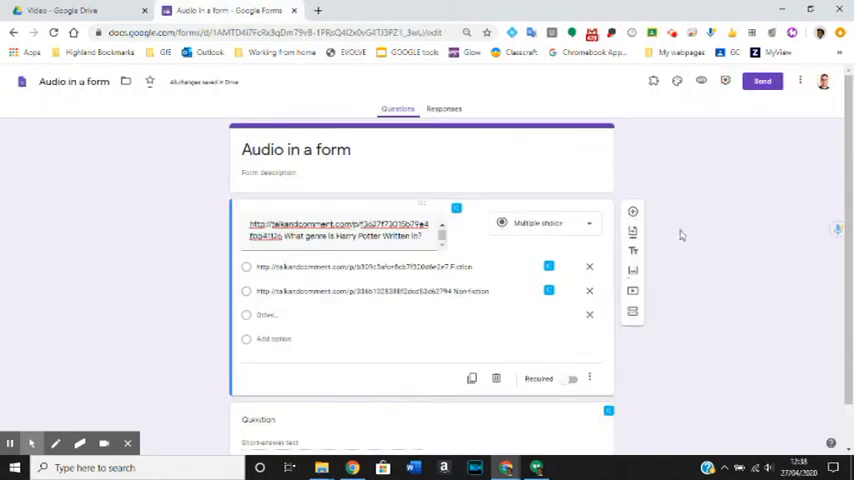
Title the new short-answer question 'Guess what song this is'
scroll("down", 3)
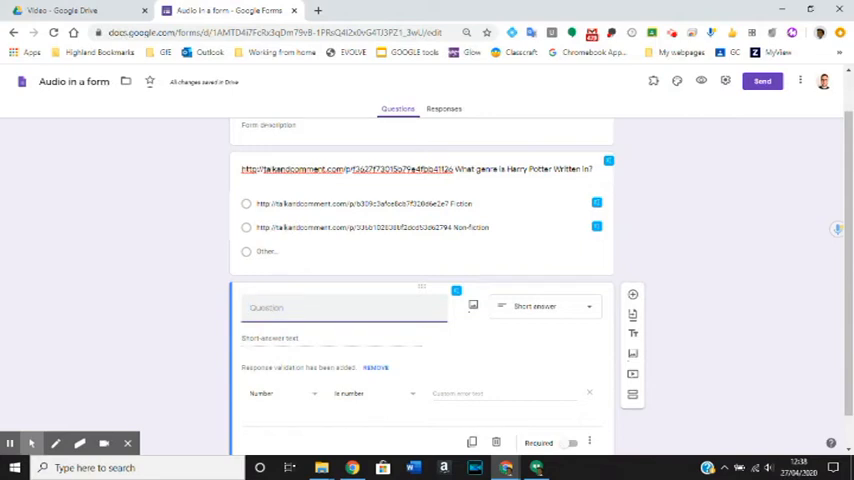
type("G")
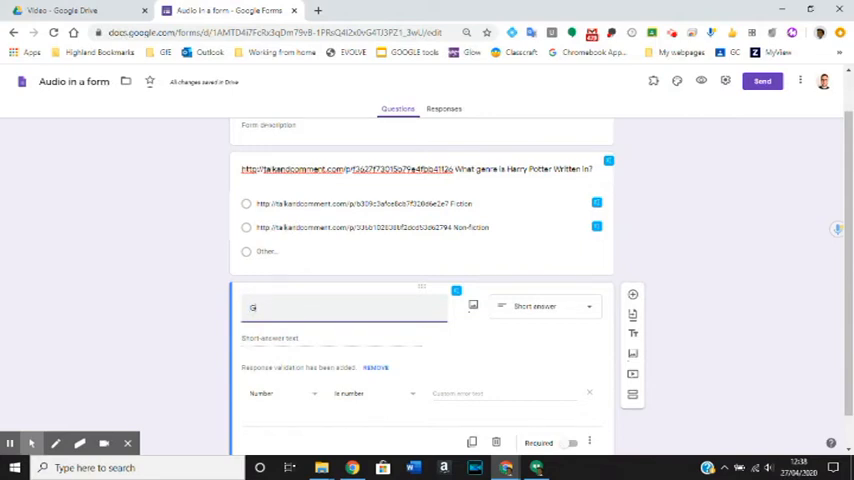
type("Guess what song th")
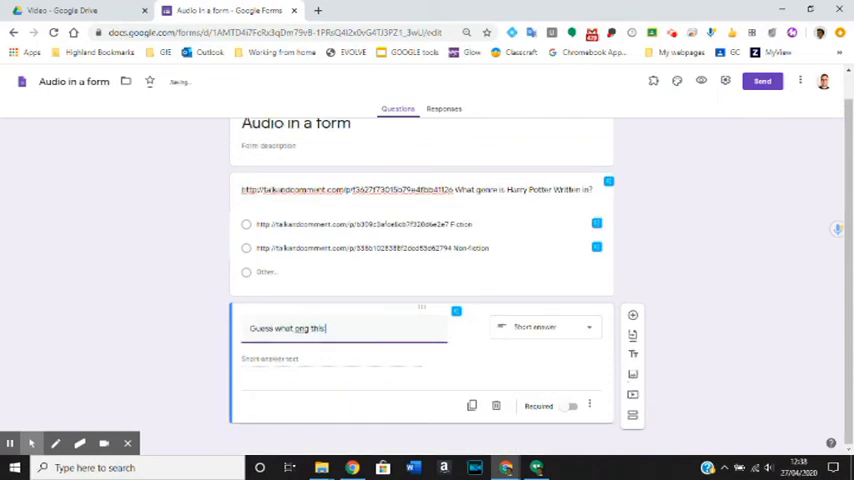
type("is")
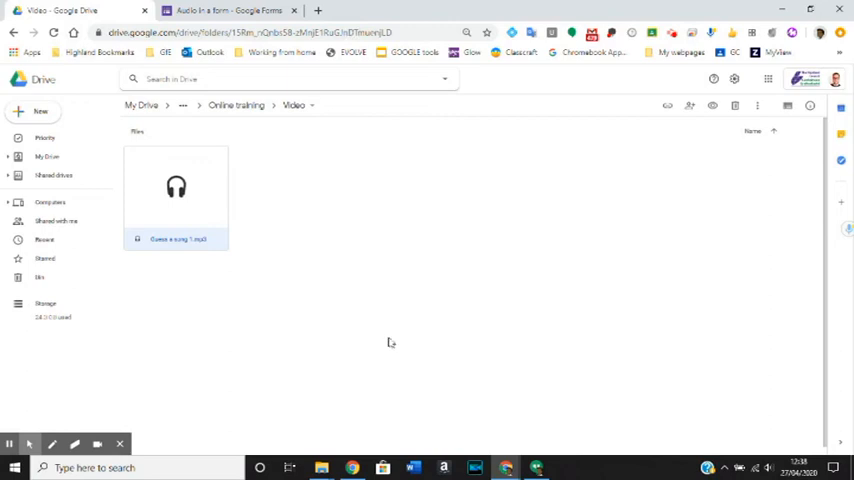
mouse_move(184, 294)
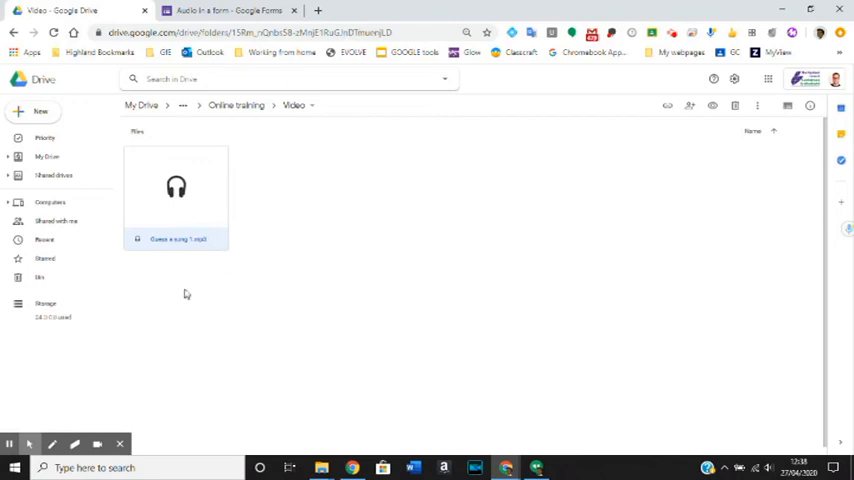
mouse_move(243, 184)
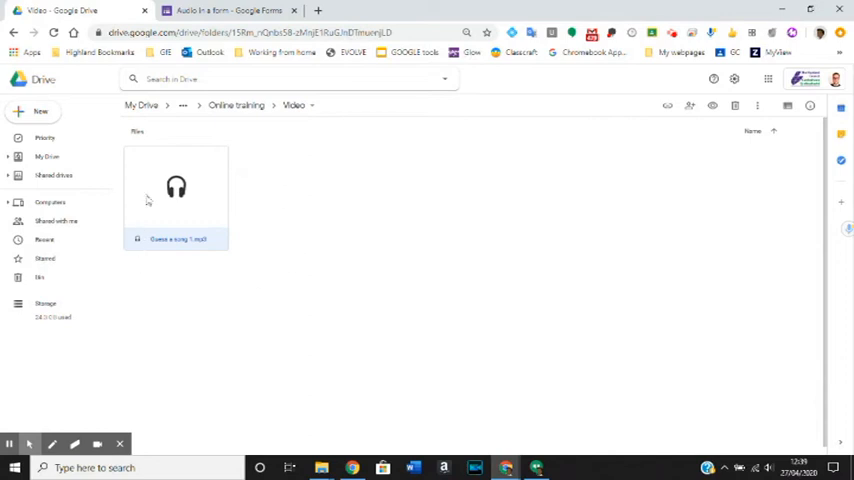
mouse_move(188, 199)
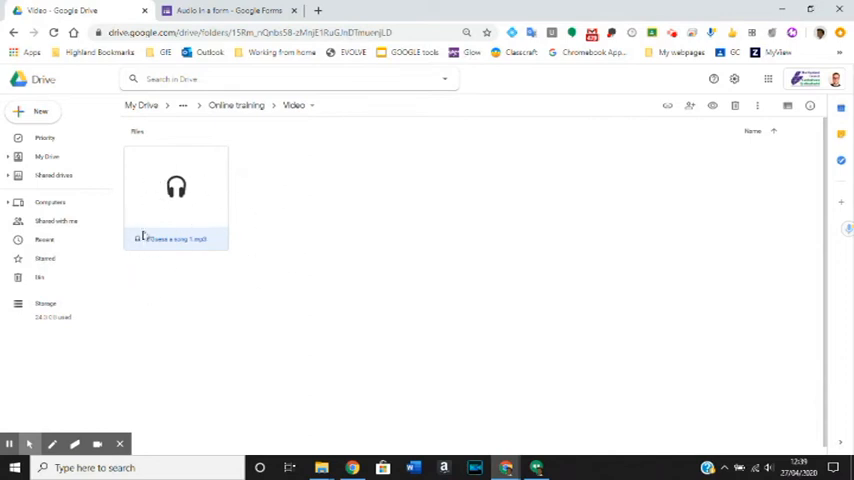
mouse_move(185, 219)
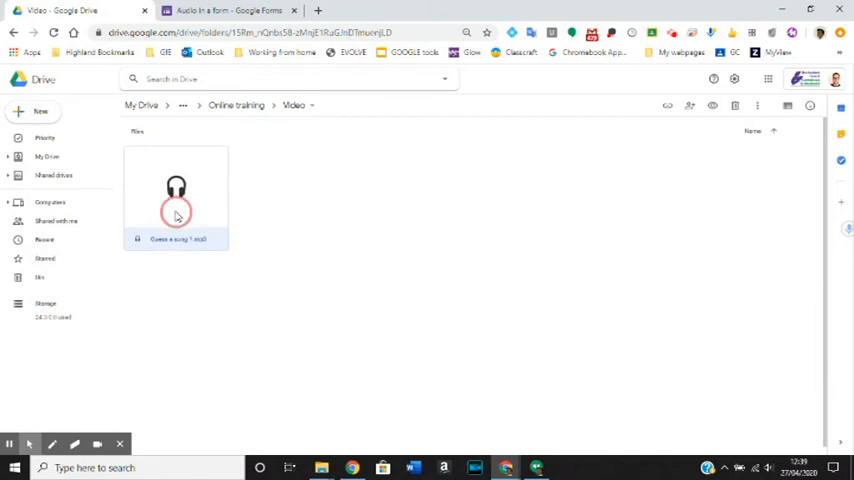
right_click(176, 213)
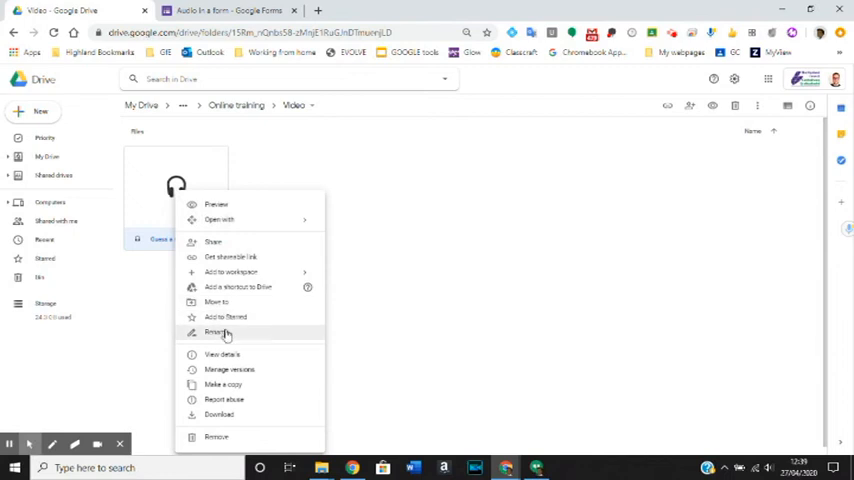
left_click(216, 332)
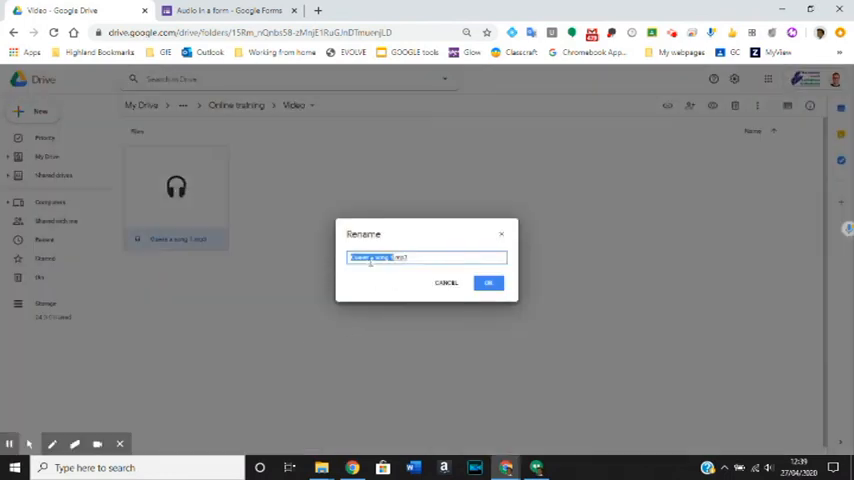
mouse_move(358, 272)
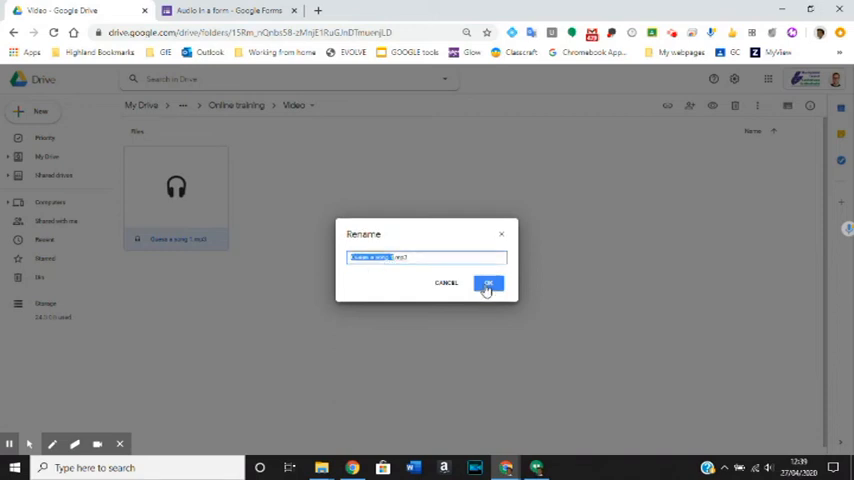
left_click(488, 283)
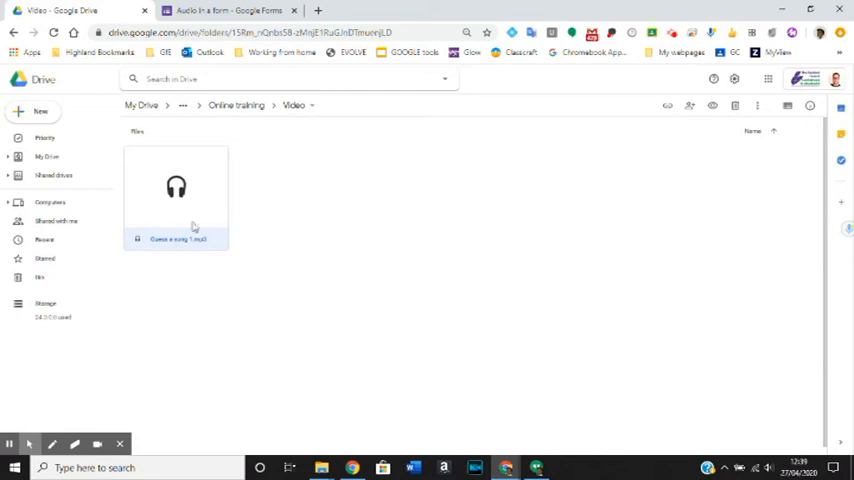
mouse_move(205, 224)
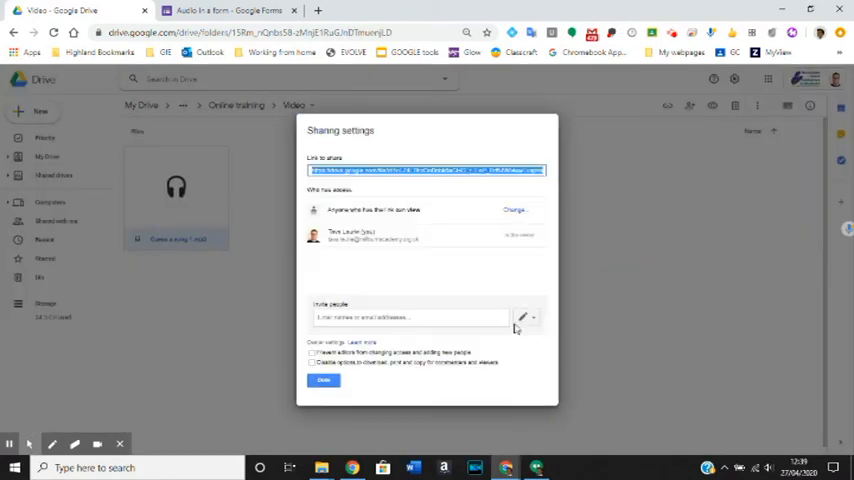
Set the song file's access to anyone with the link and close sharing settings
left_click(515, 209)
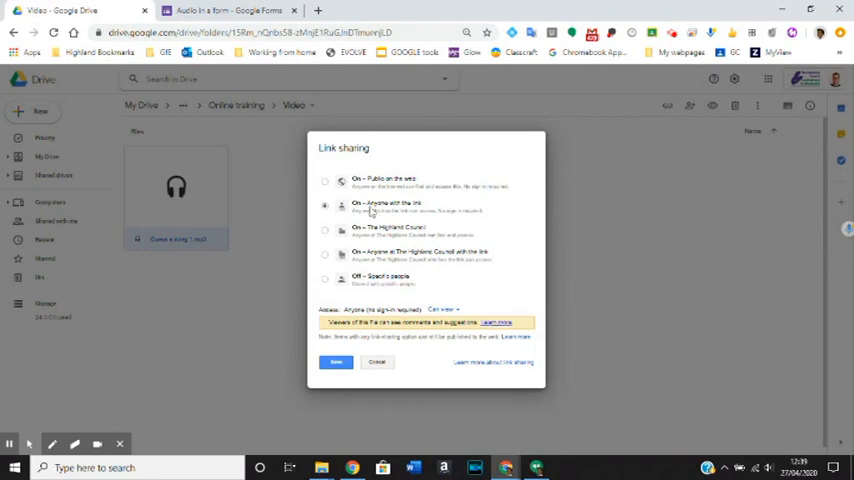
mouse_move(338, 363)
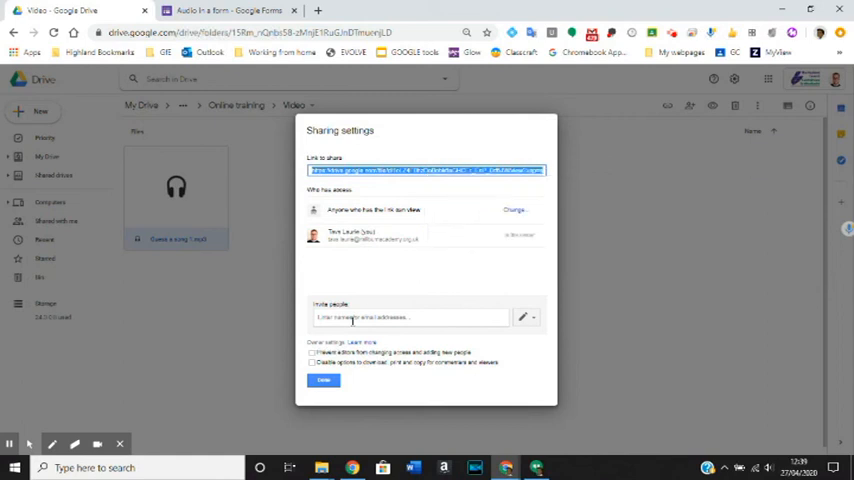
left_click(225, 11)
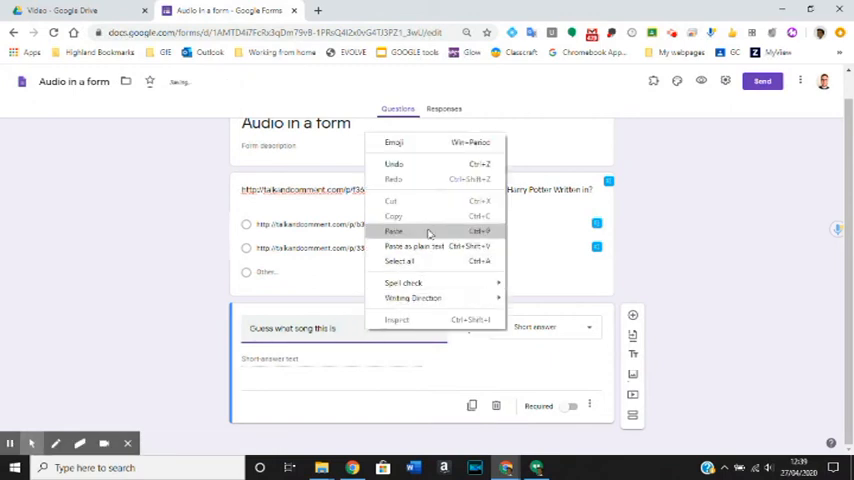
Paste the Drive song link into the 'Guess what song this is' question and preview
left_click(393, 231)
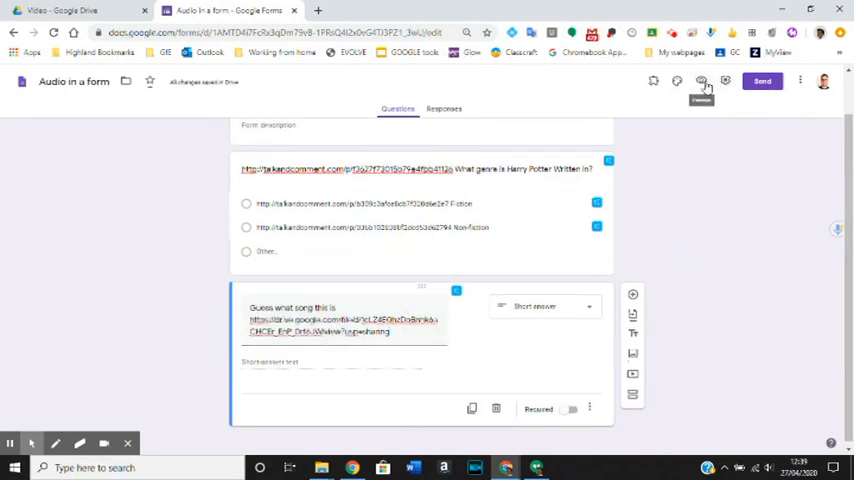
left_click(699, 82)
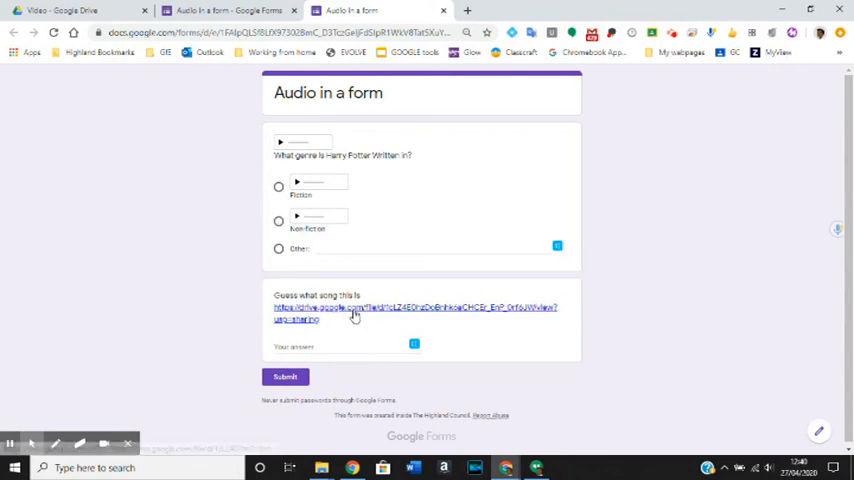
Open 'Guess a song 1.mp3' from the preview link, then return to the editor
left_click(354, 312)
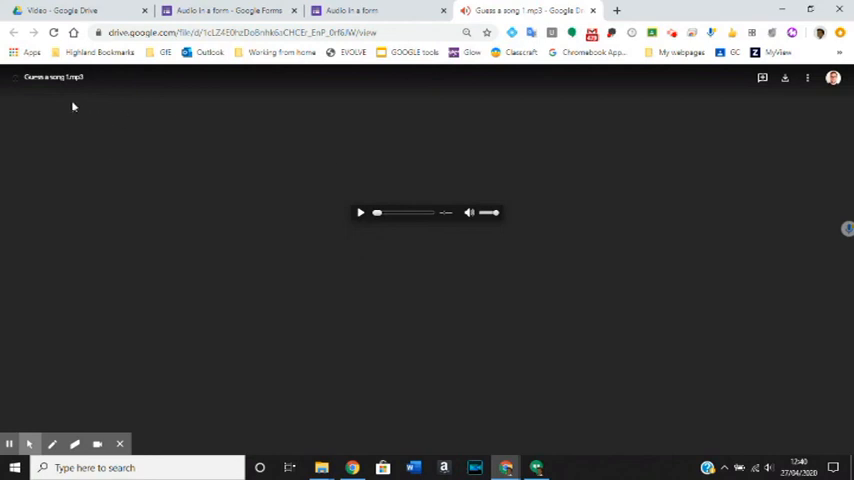
left_click(360, 212)
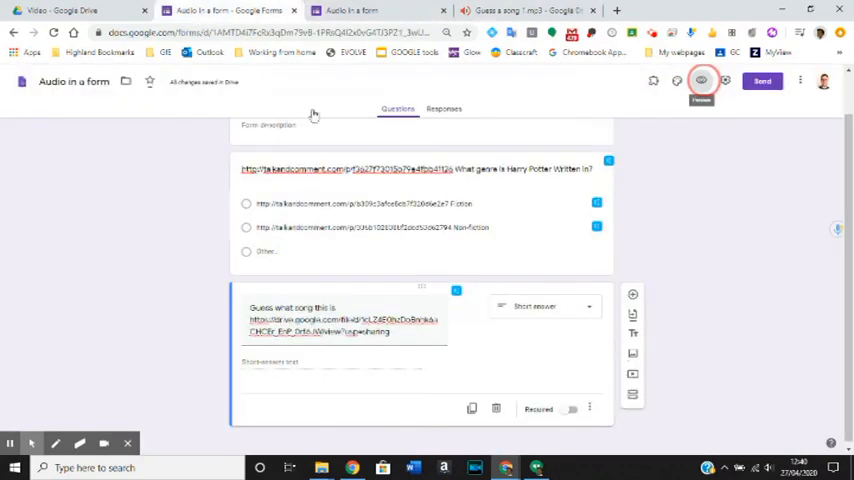
mouse_move(700, 300)
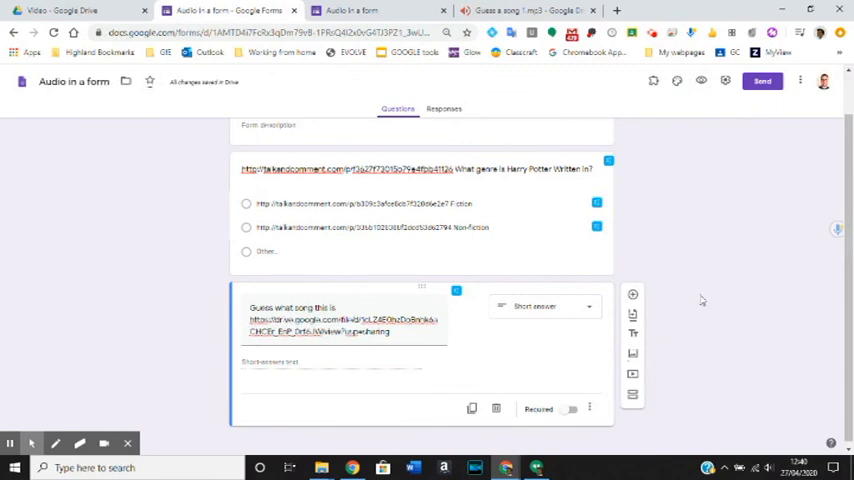